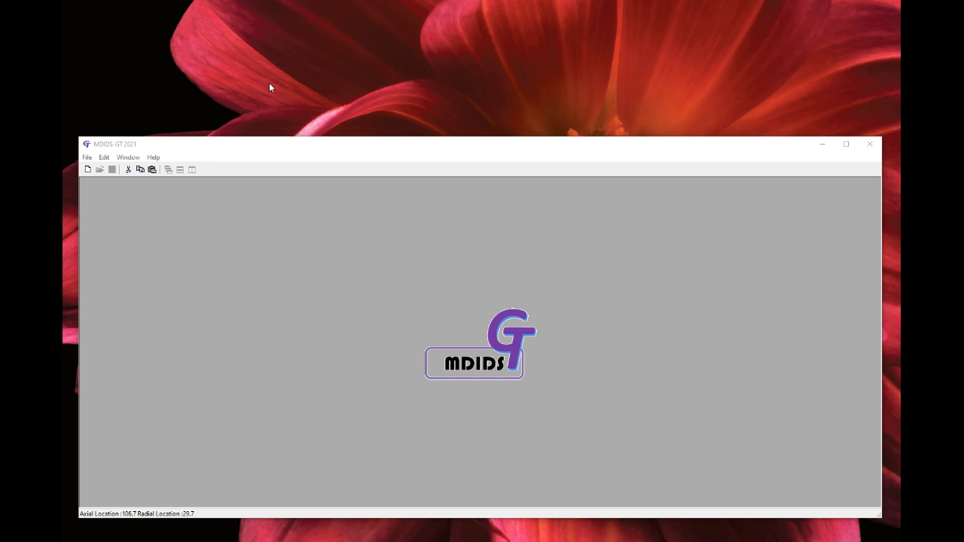
Load the existing turbofan design file via File > Open.
click(88, 168)
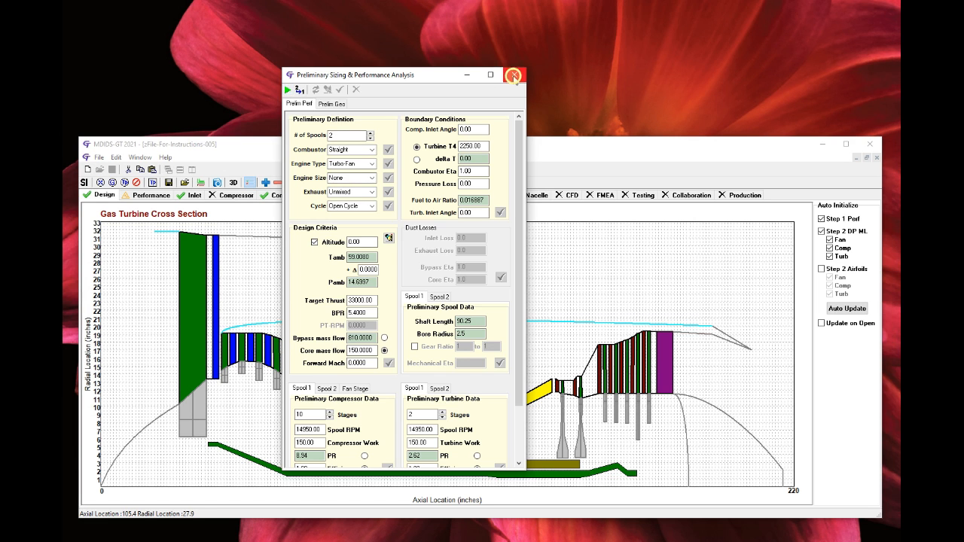
Close the Preliminary Sizing & Performance Analysis panel.
click(515, 74)
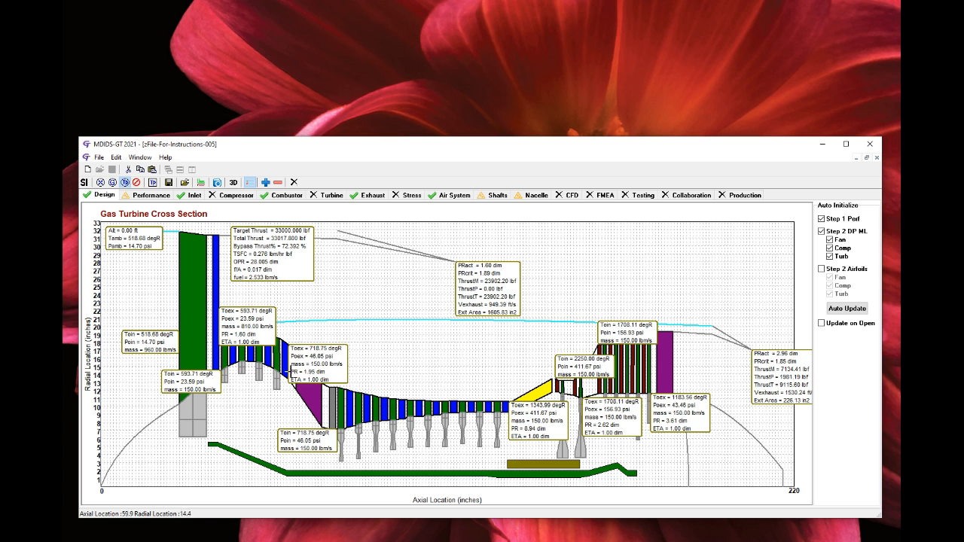
mouse_move(781, 389)
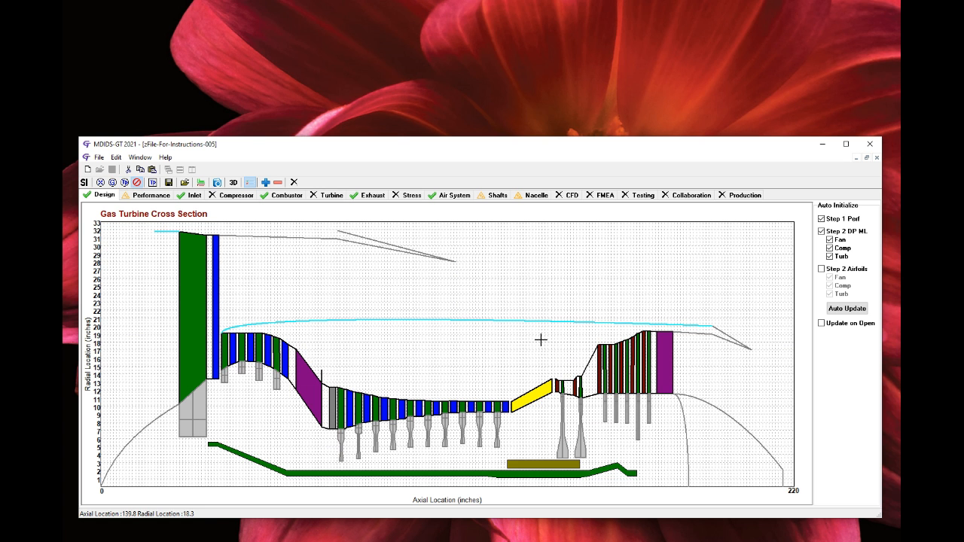
mouse_move(528, 350)
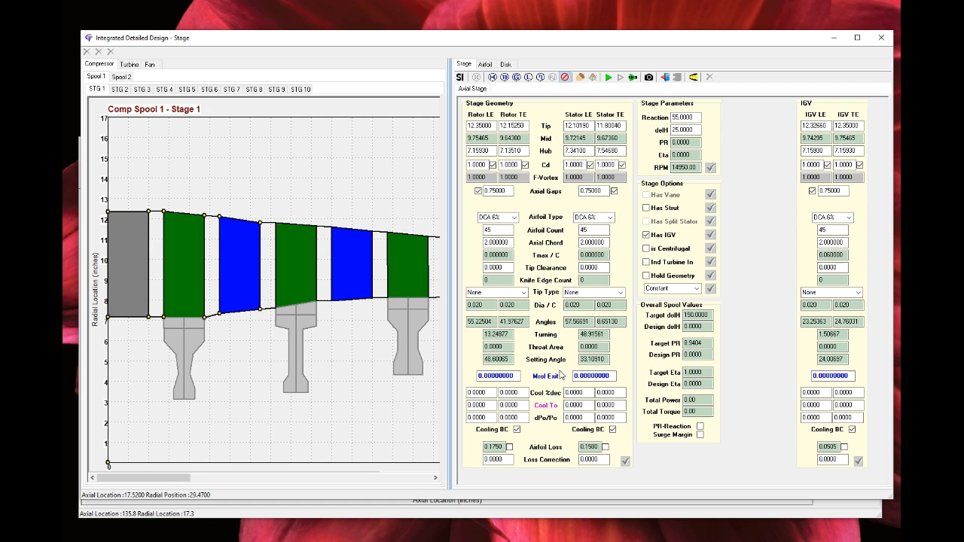
Switch the Integrated Detailed Design view to the Fan tab's Stage 1.
click(150, 64)
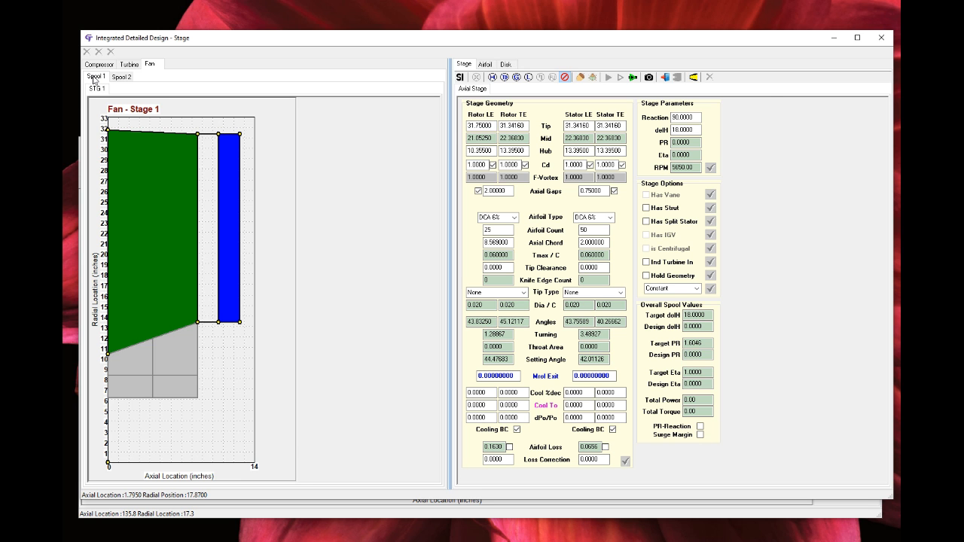
Enable Has Strut, confirm it, and tick Bypass Strut for the fan stage.
click(645, 207)
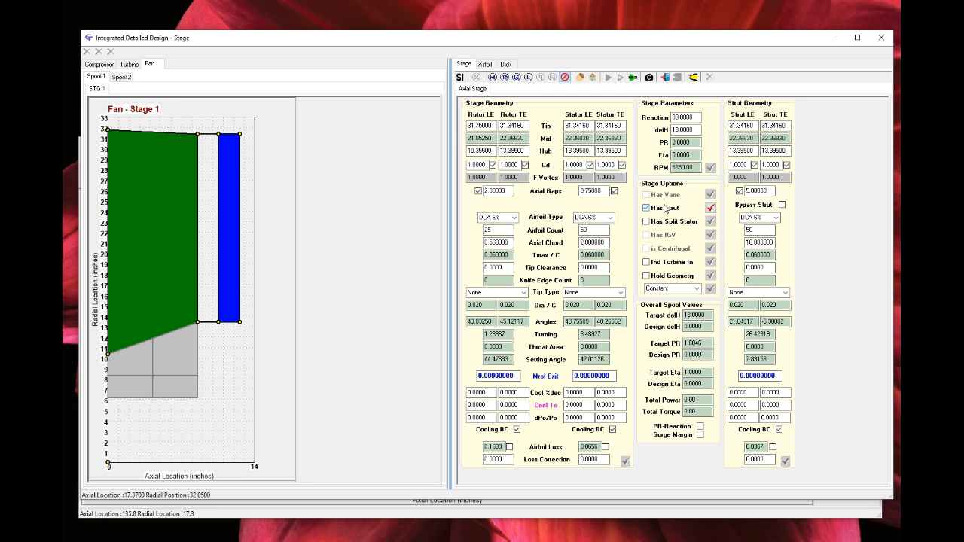
click(710, 209)
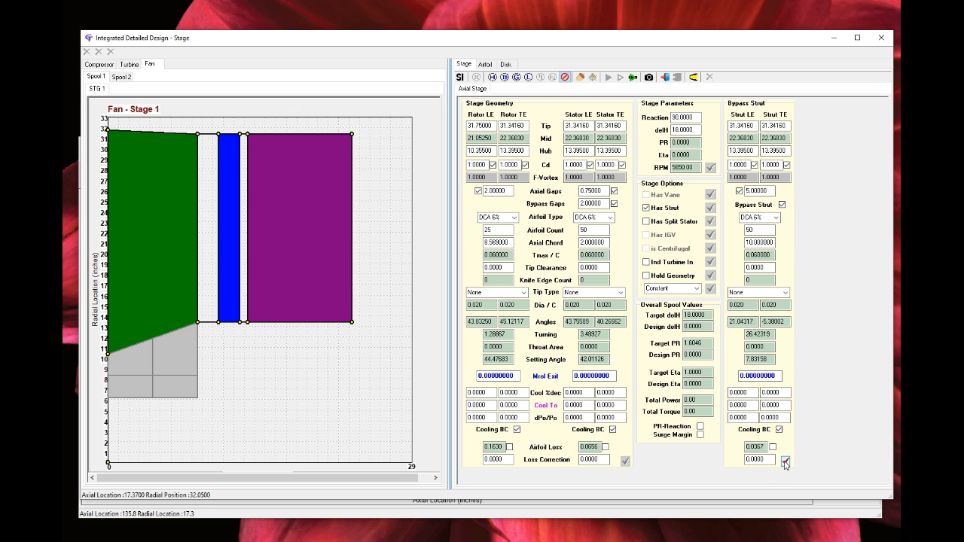
click(785, 461)
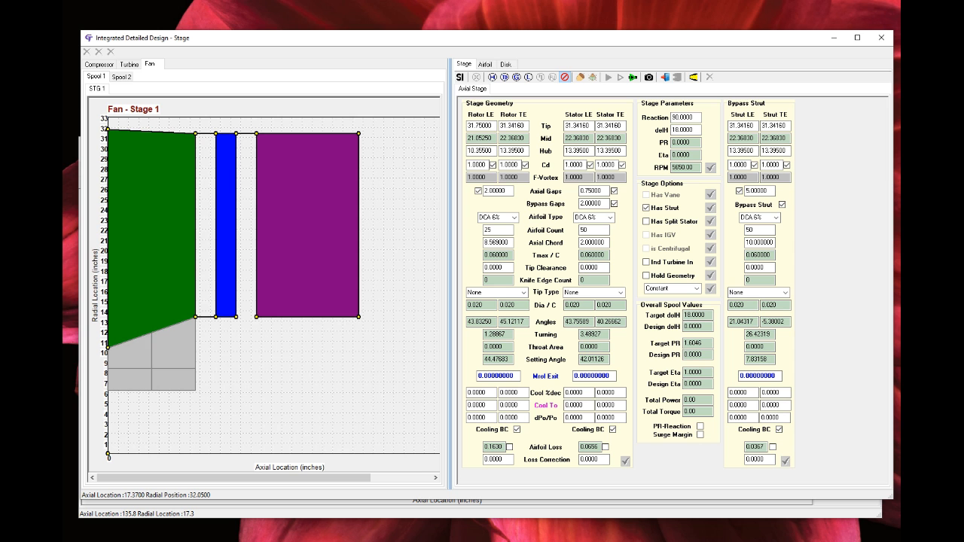
mouse_move(301, 122)
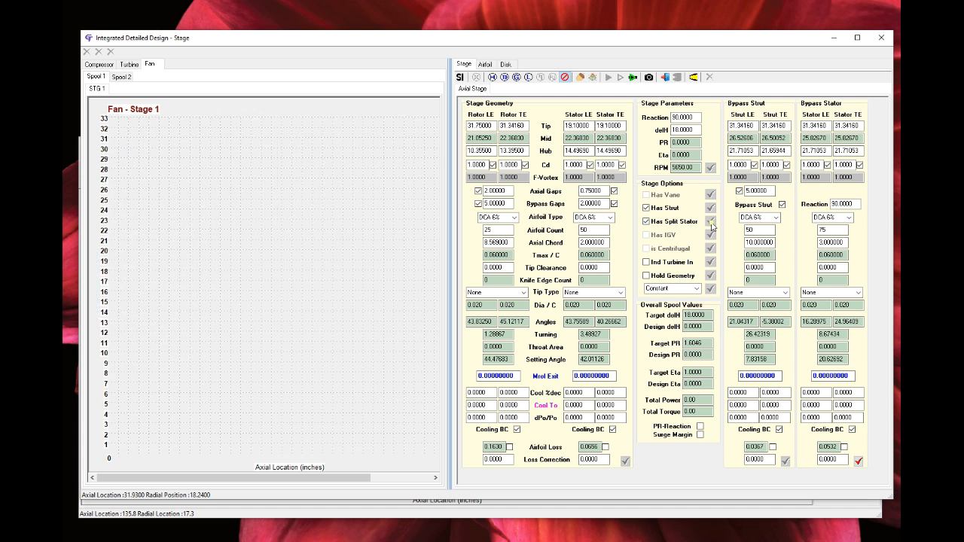
Apply the Has Split Stator option to the fan stage.
click(711, 226)
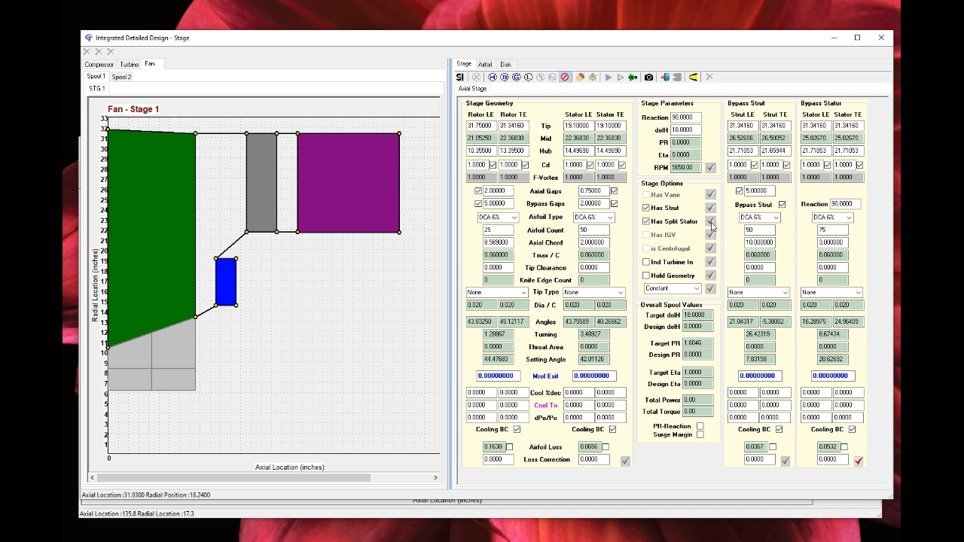
mouse_move(709, 223)
text(9)
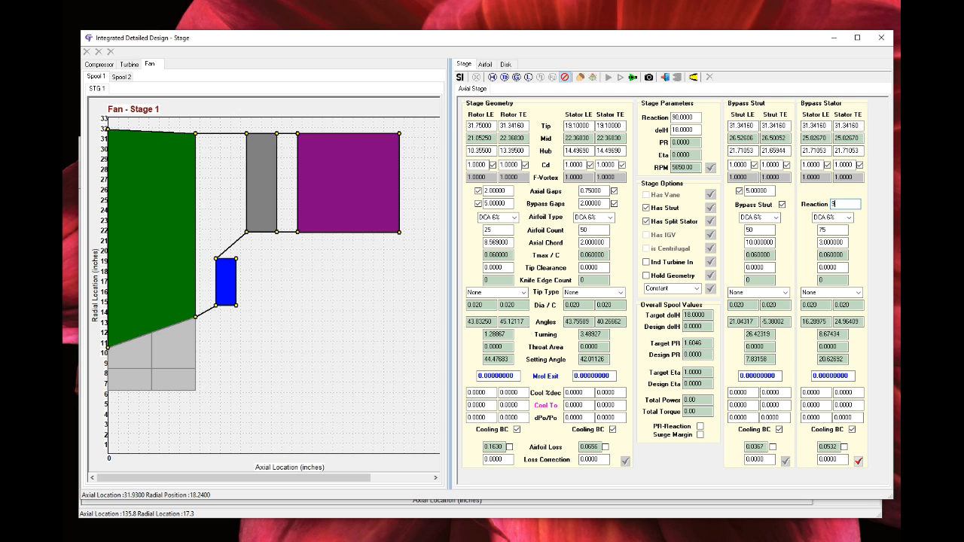
Apply a bypass stator reaction of 95, replacing 90.
click(858, 460)
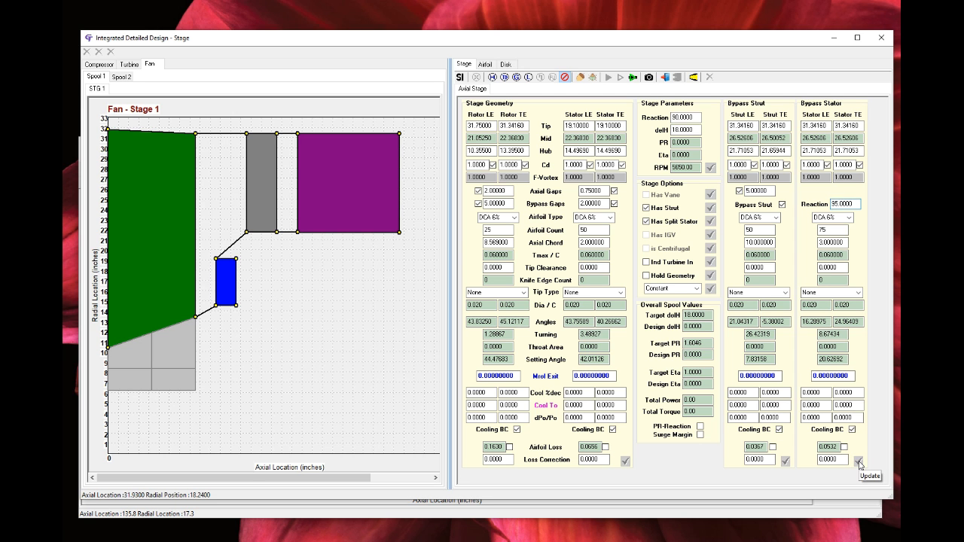
mouse_move(879, 472)
text(5)
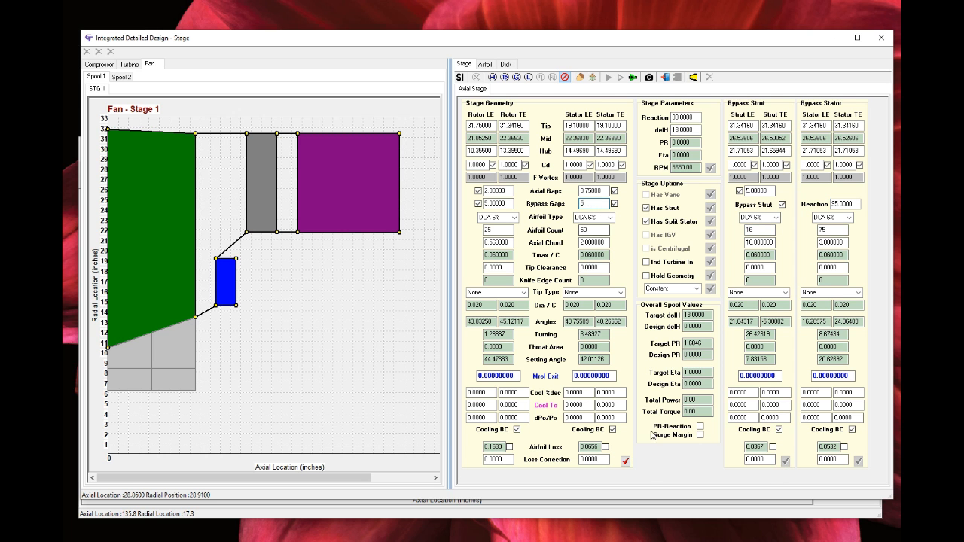
Apply 16 bypass struts with a 5 bypass gap in Stage Geometry.
click(625, 460)
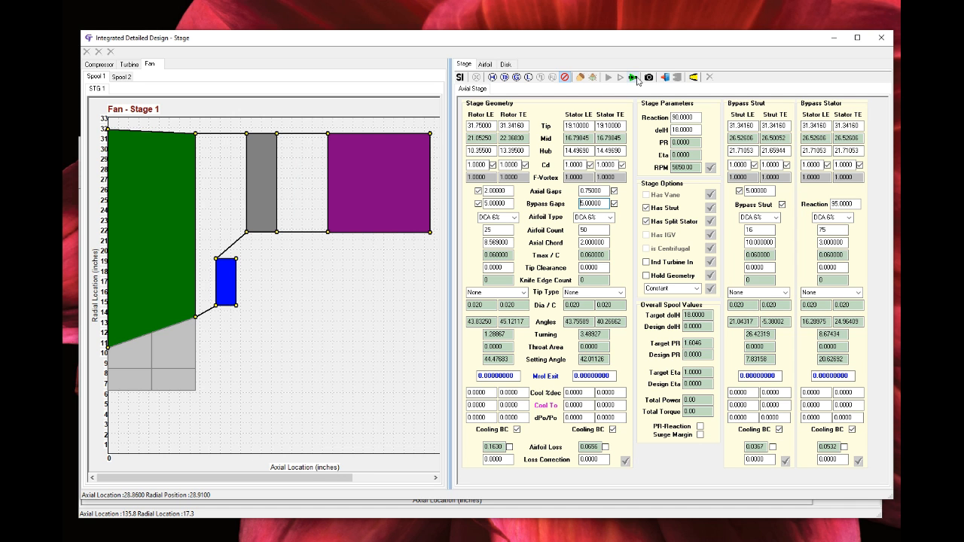
click(632, 77)
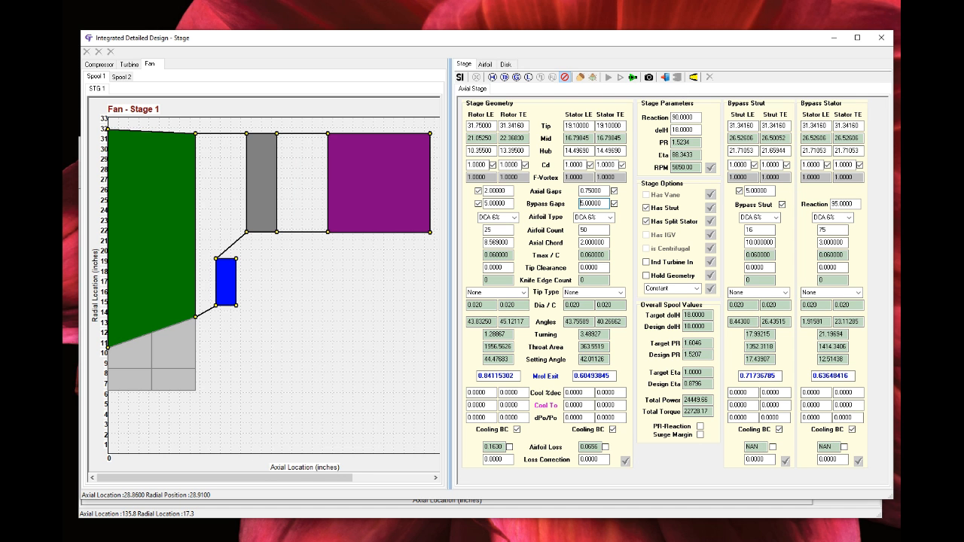
mouse_move(593, 63)
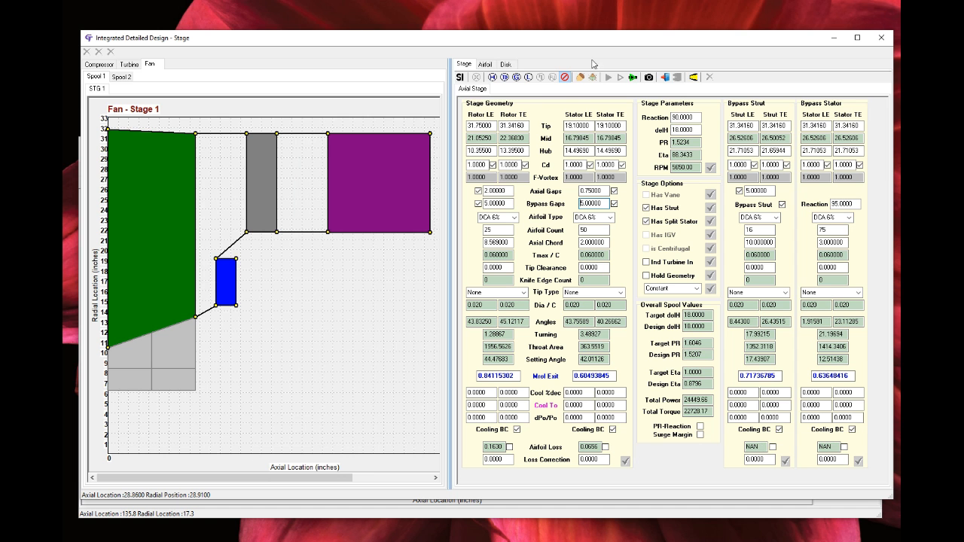
Review the fan stage's station flow data and blade-row loss data.
click(492, 77)
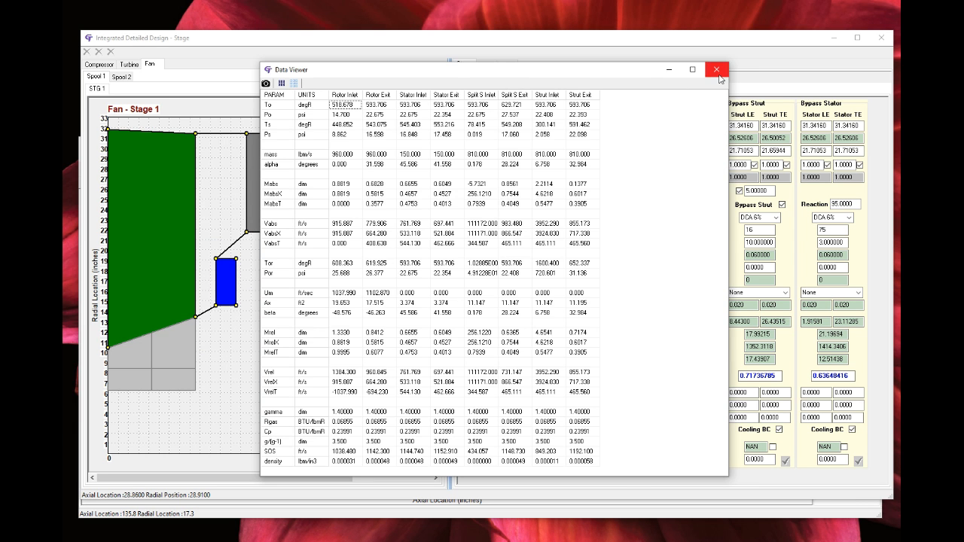
click(716, 69)
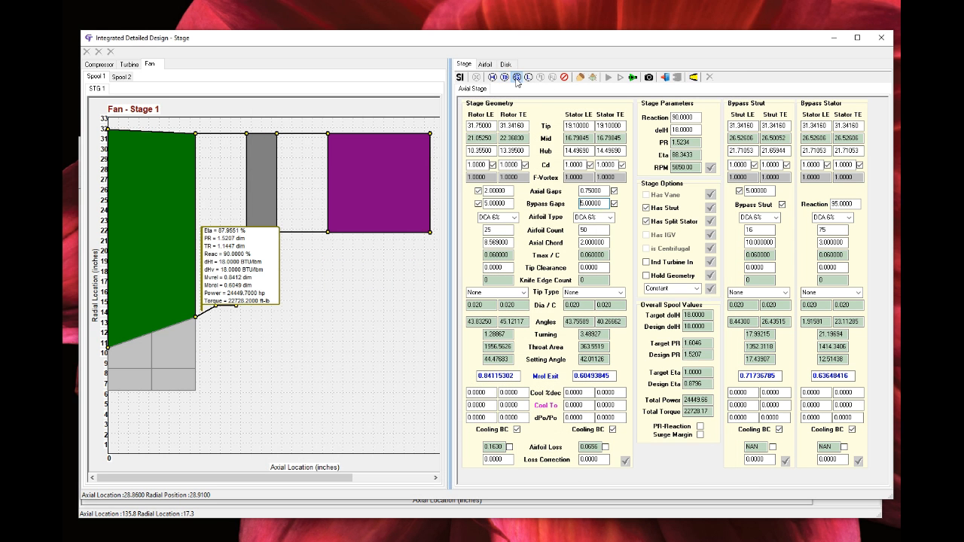
mouse_move(517, 77)
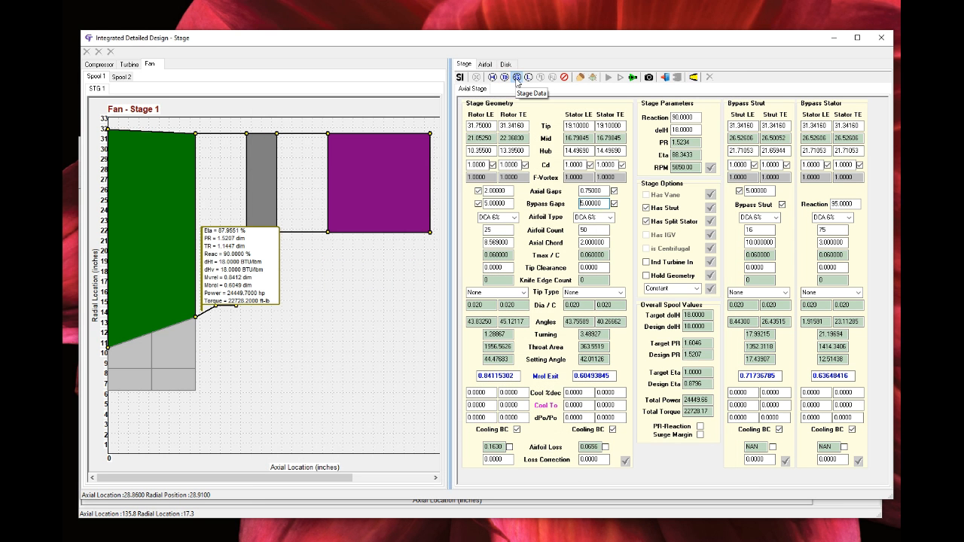
click(516, 78)
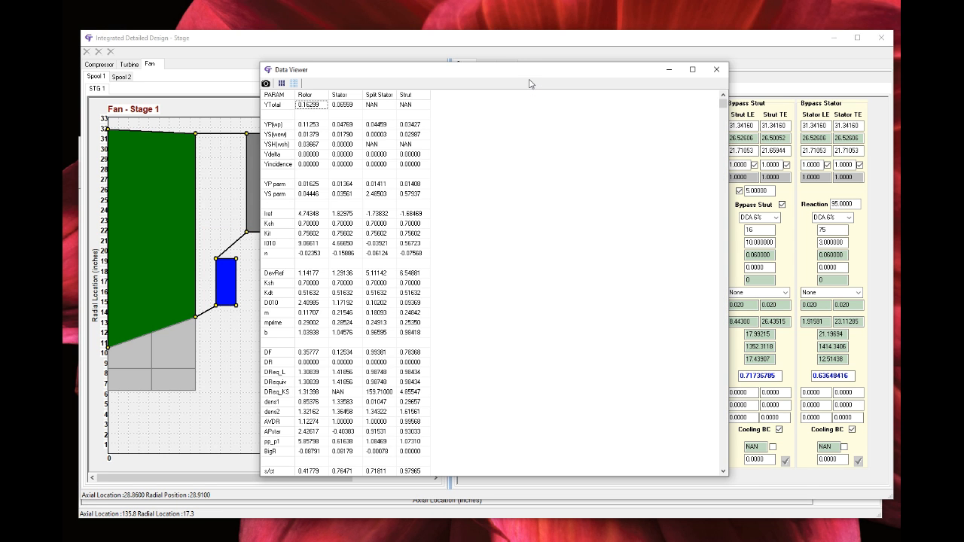
mouse_move(526, 62)
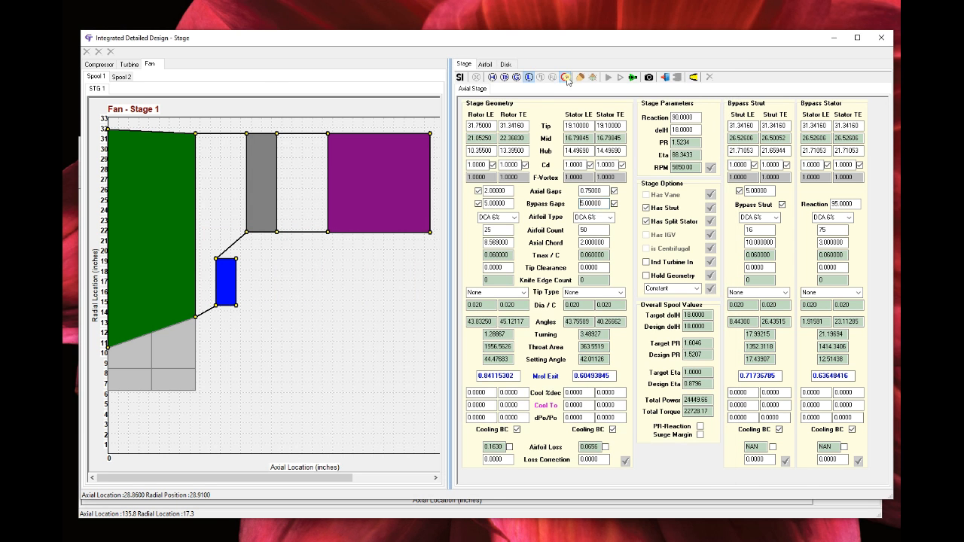
click(565, 77)
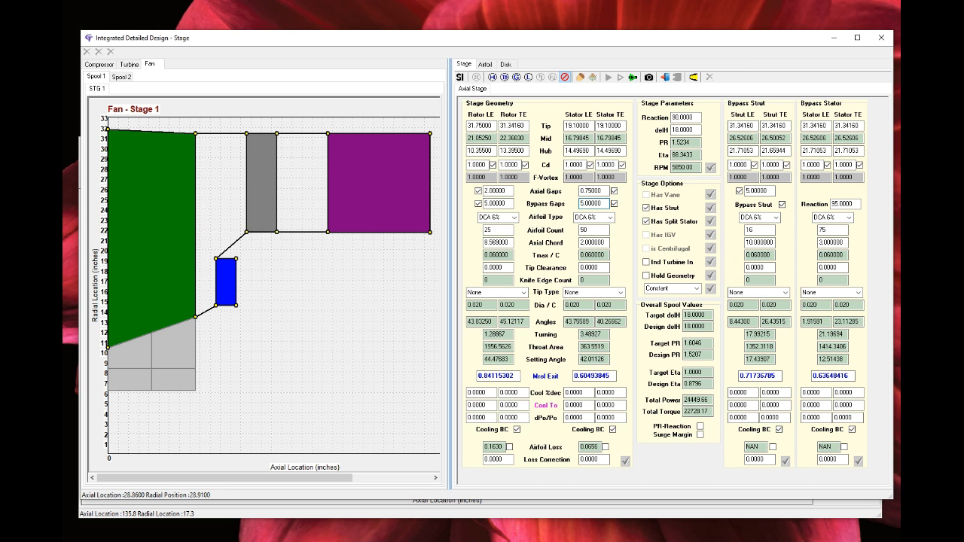